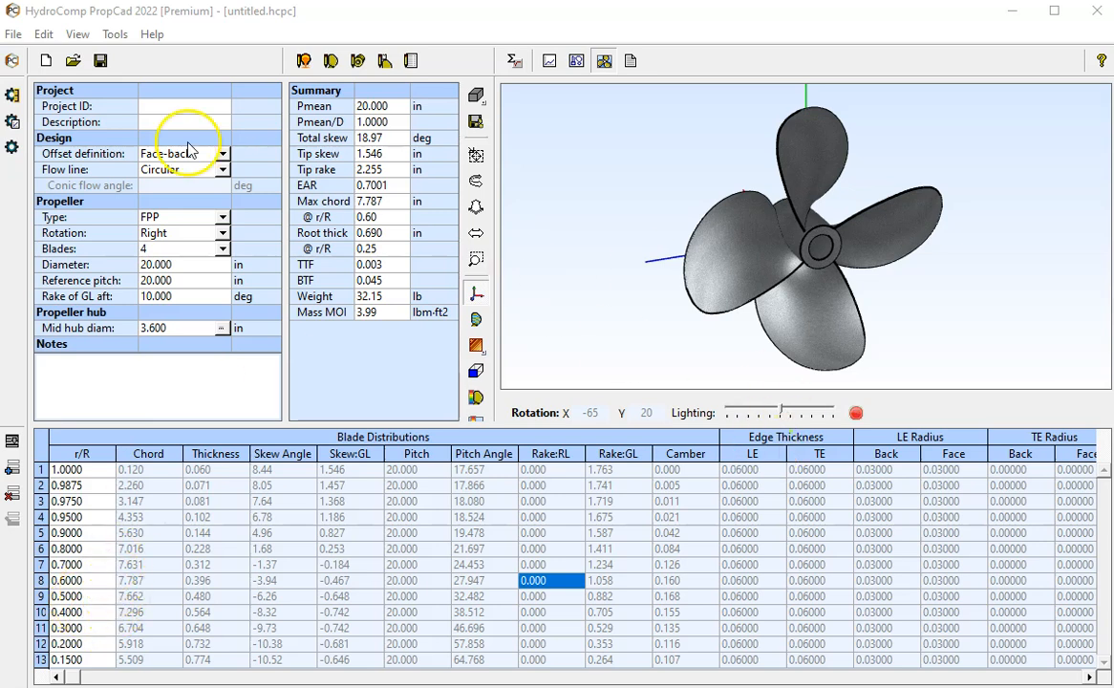
pyautogui.moveTo(638, 202)
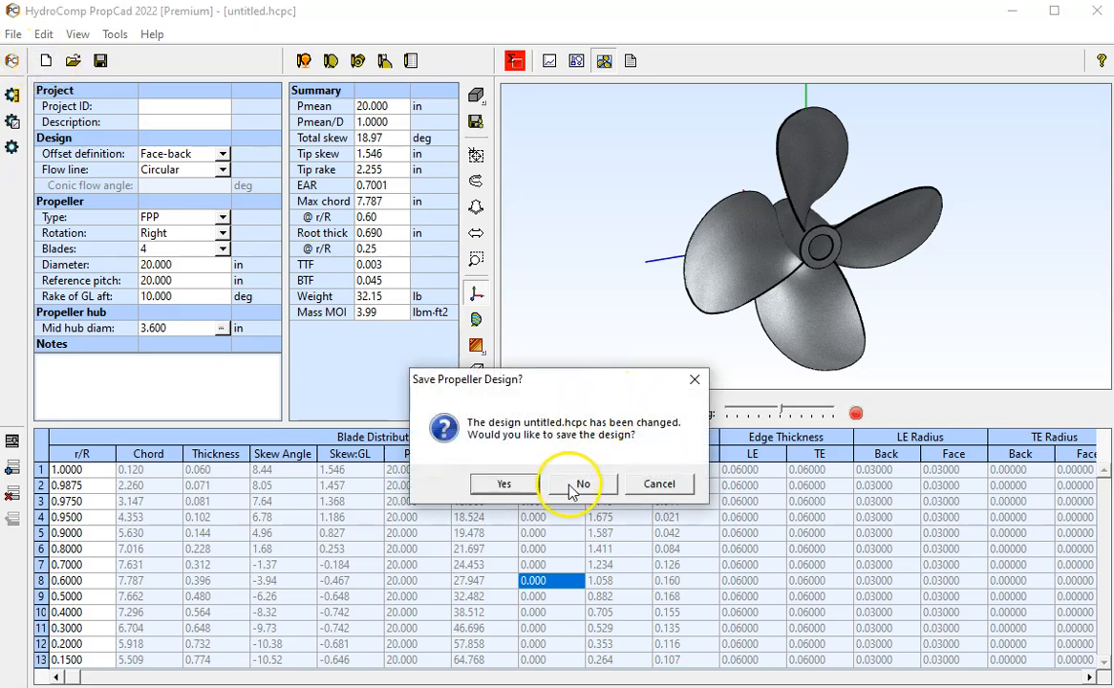
# Start a new design: 4 blades, 20 in diameter and pitch, 10° rake, typical 3.6 in hub.
pyautogui.click(569, 483)
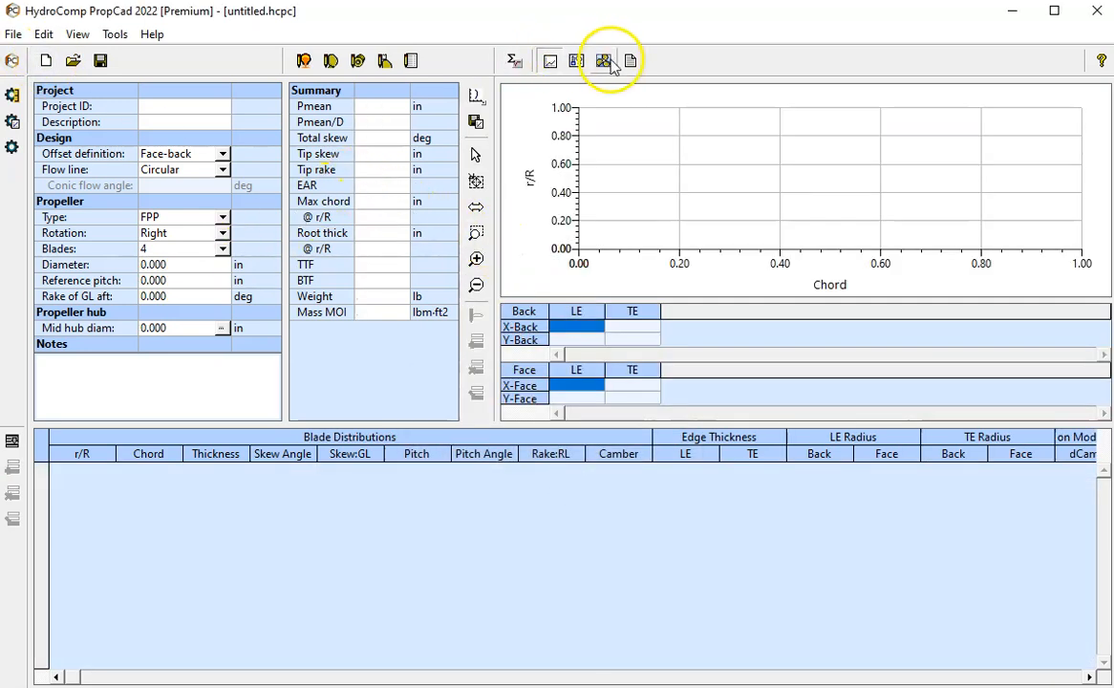
pyautogui.click(603, 60)
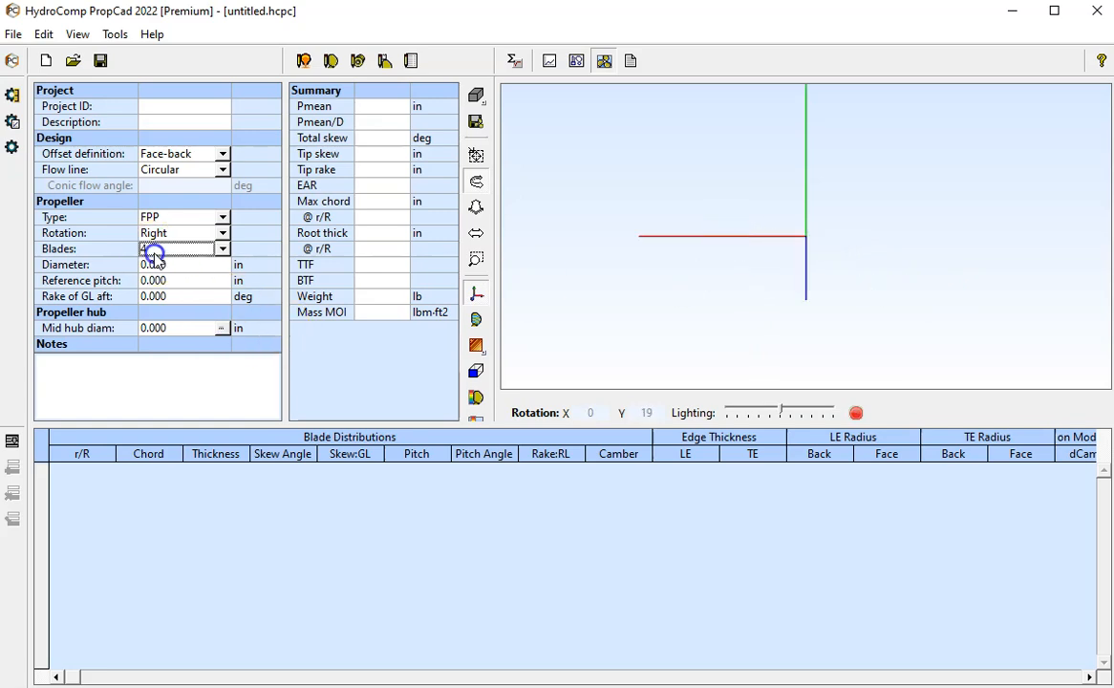
pyautogui.write('2')
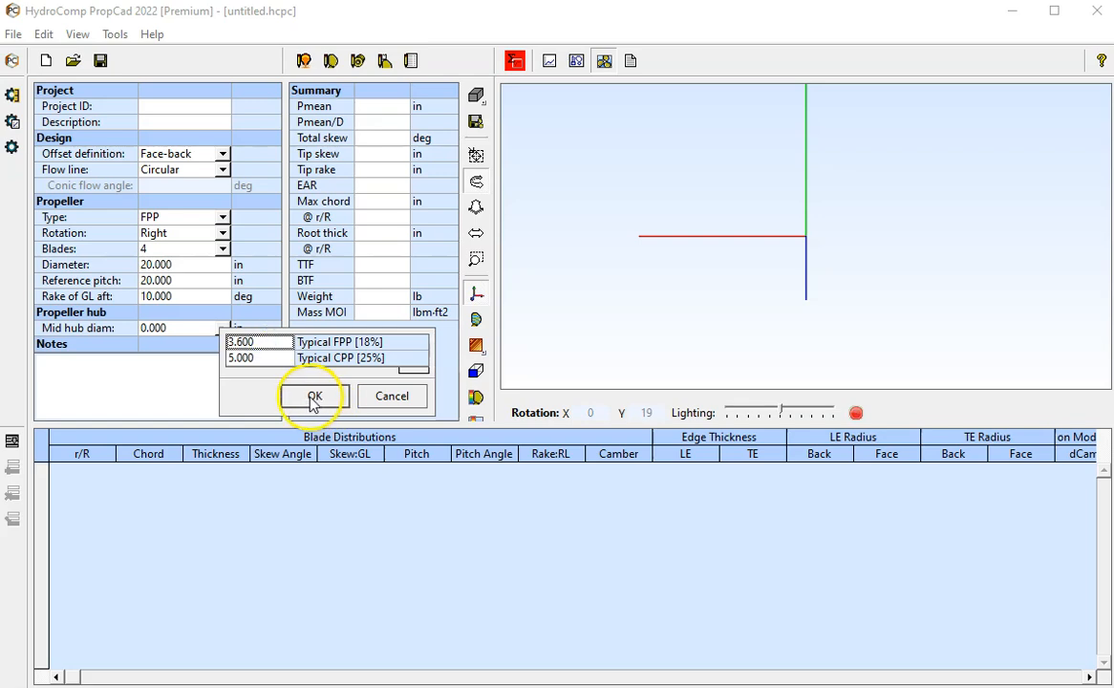
pyautogui.click(314, 396)
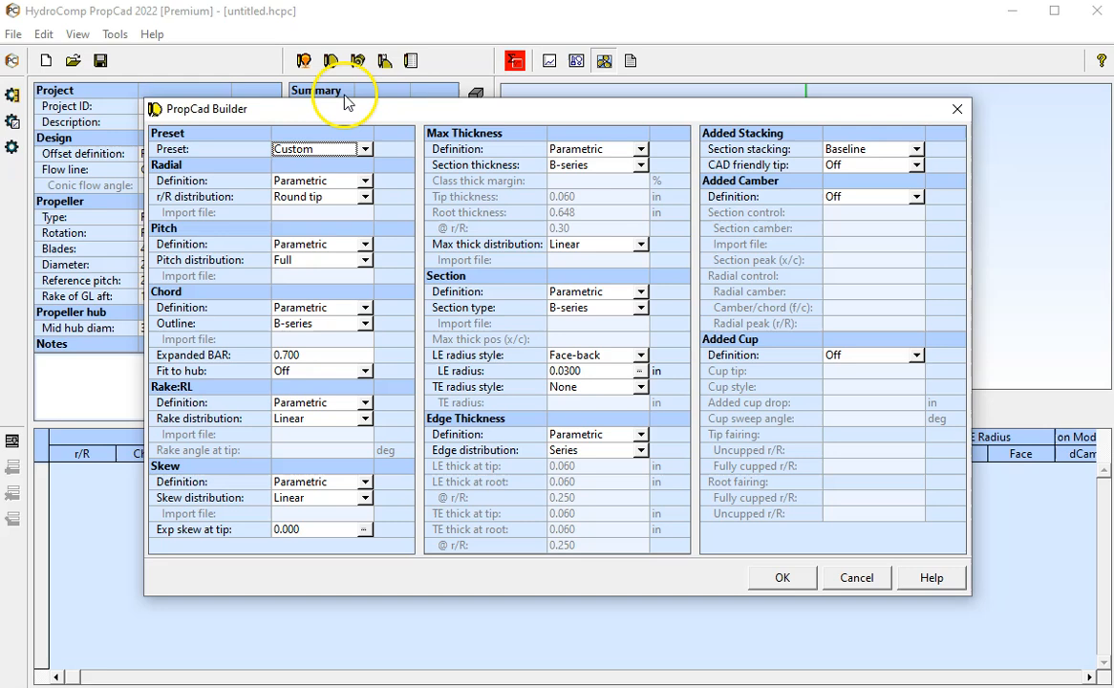
# Build the blades from the B-series preset with expanded blade area ratio 0.600.
pyautogui.click(364, 148)
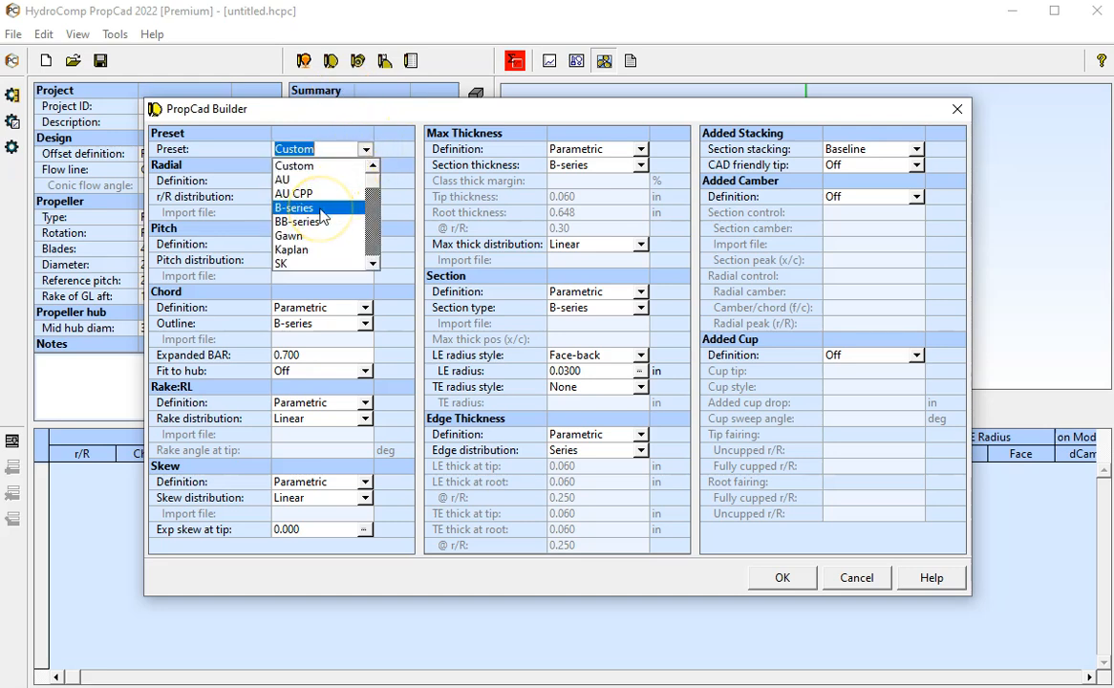
pyautogui.click(294, 207)
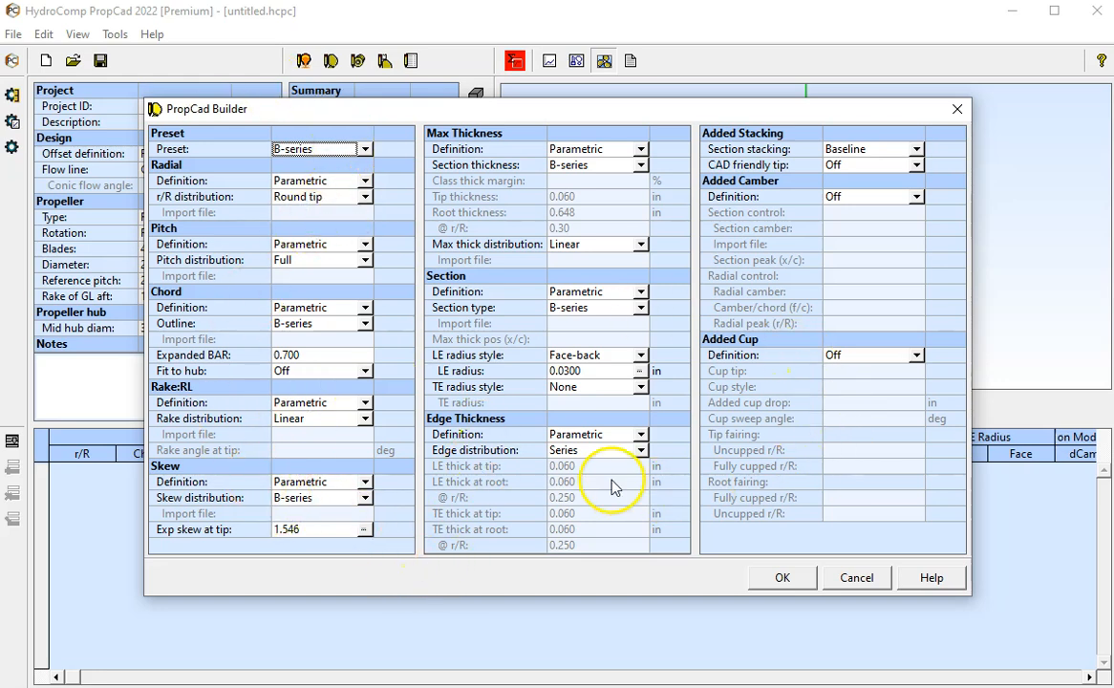
pyautogui.click(320, 354)
pyautogui.write('0.600')
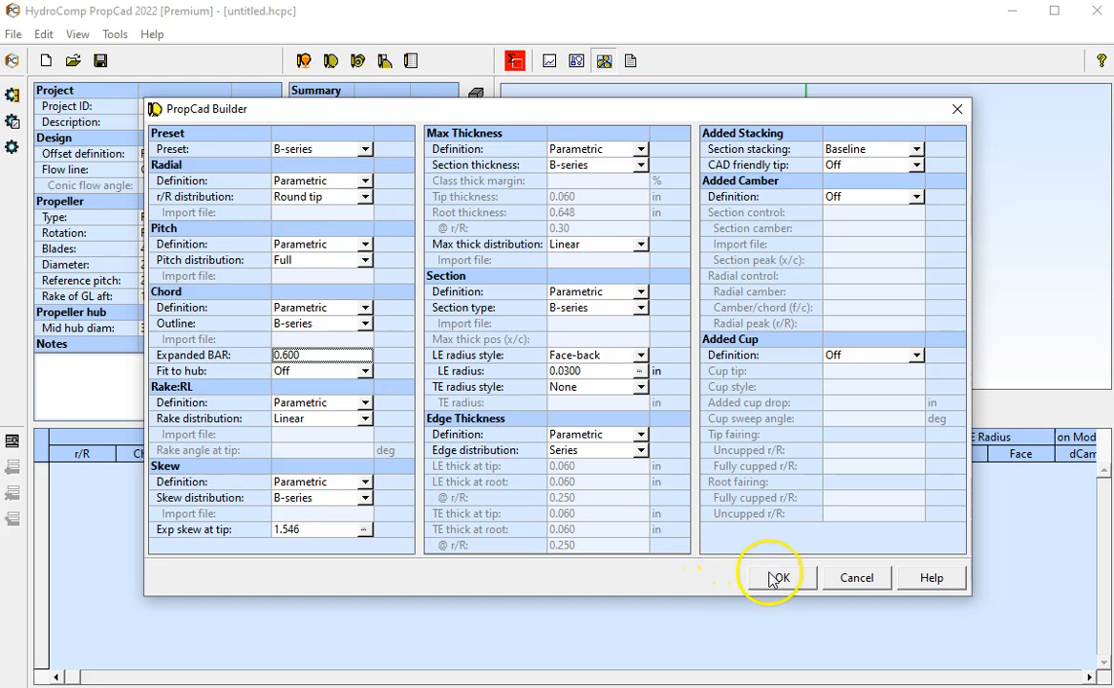
pyautogui.click(778, 577)
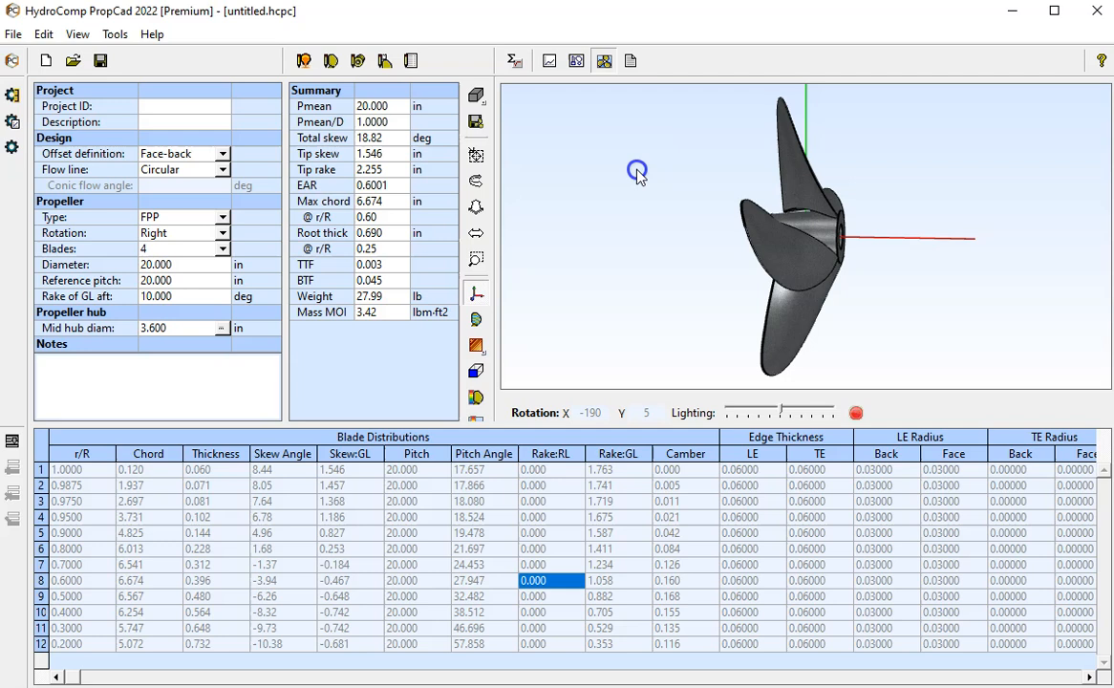
# Insert a blade section at r/R 0.15 in Blade Distributions and rebuild the propeller.
pyautogui.moveTo(637, 172); pyautogui.dragTo(745, 237)
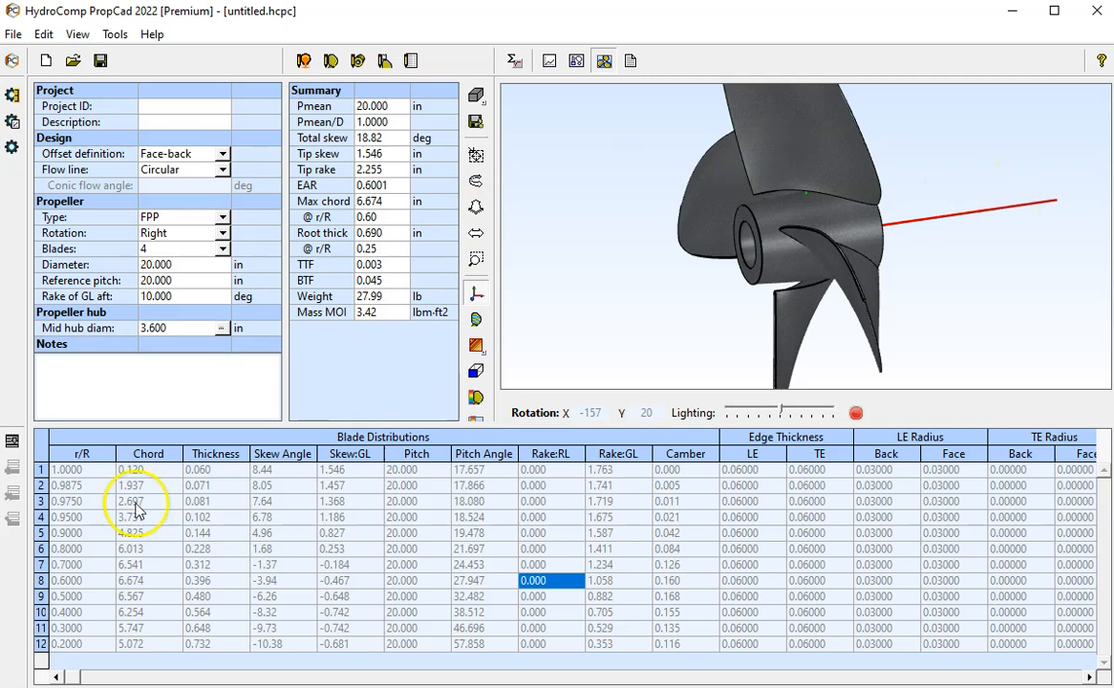
pyautogui.rightClick(132, 500)
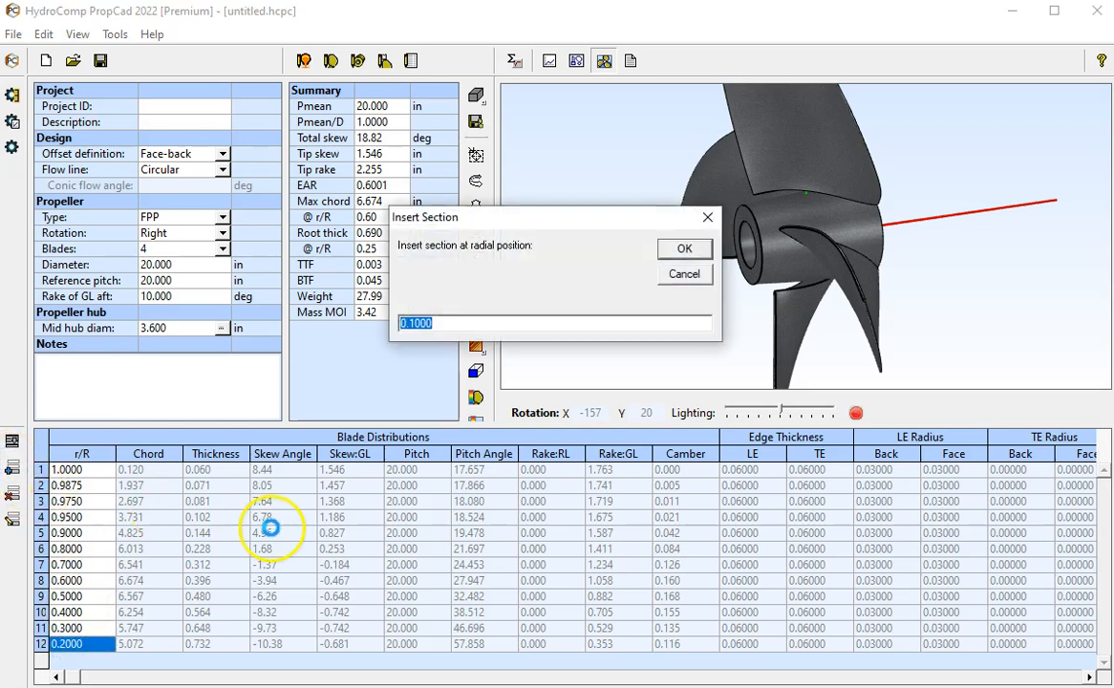
pyautogui.write('.15')
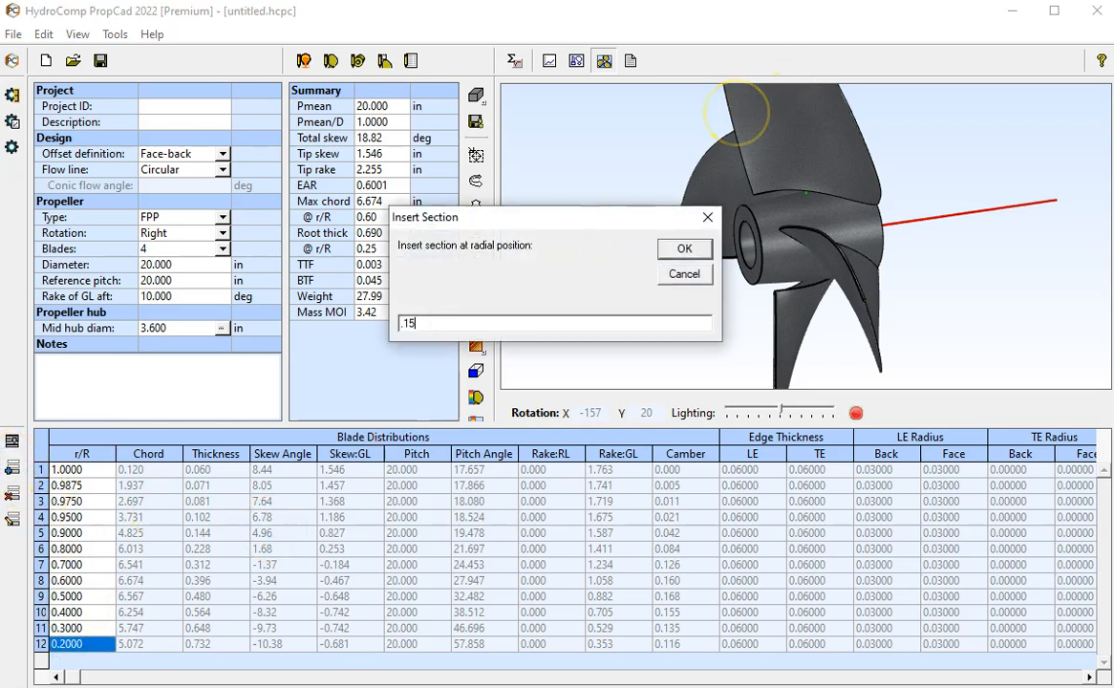
pyautogui.click(683, 248)
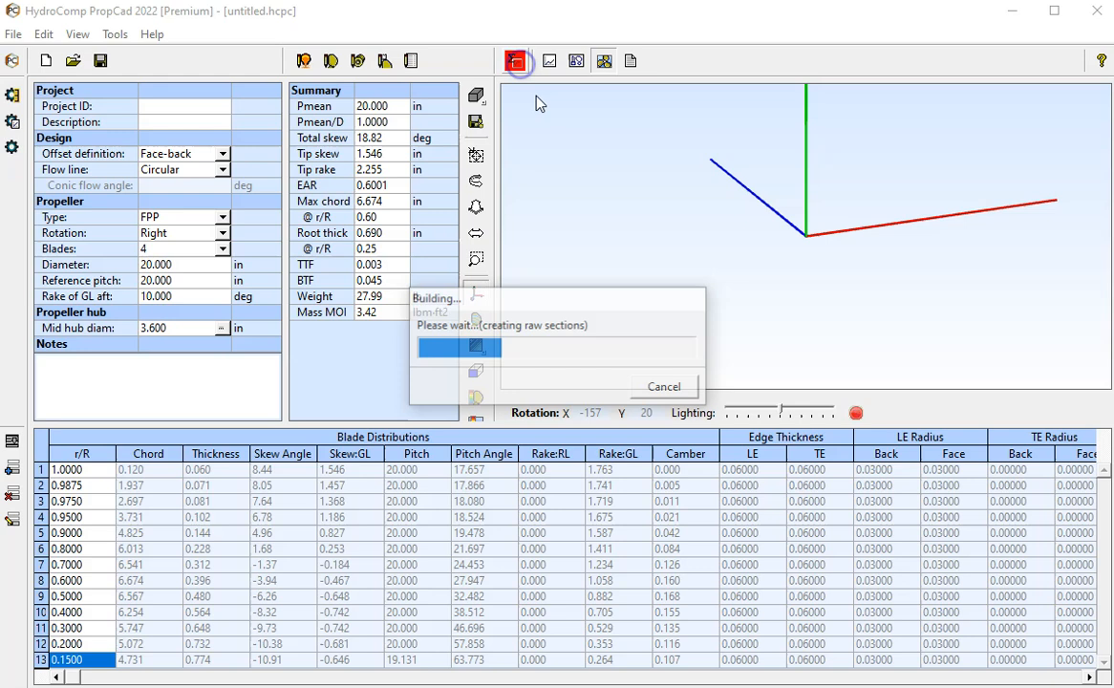
pyautogui.click(518, 60)
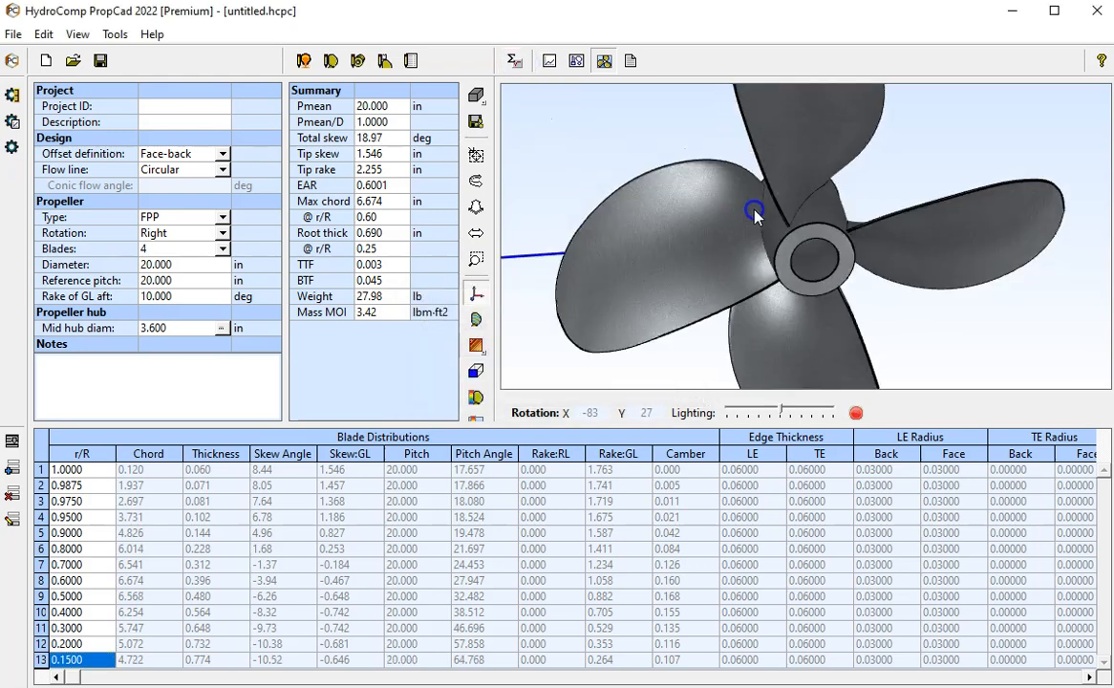
pyautogui.moveTo(754, 210); pyautogui.dragTo(724, 225)
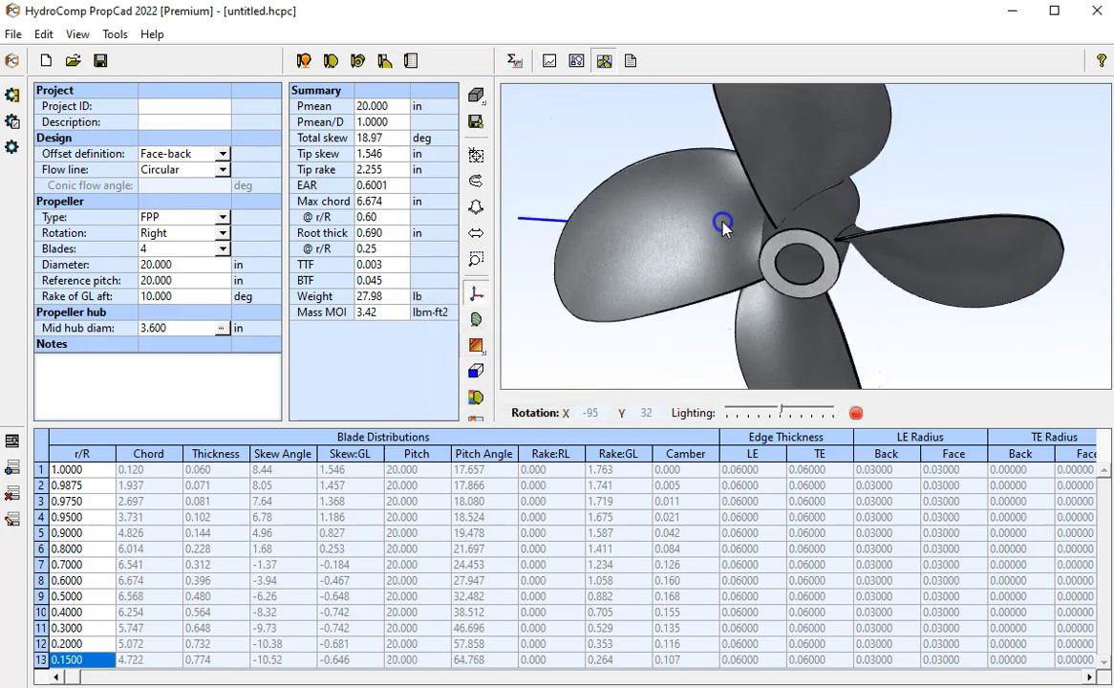
# Export all blade, tip, root, trailing edge and hub surfaces to the Desktop as IGES 4.0.
pyautogui.click(13, 33)
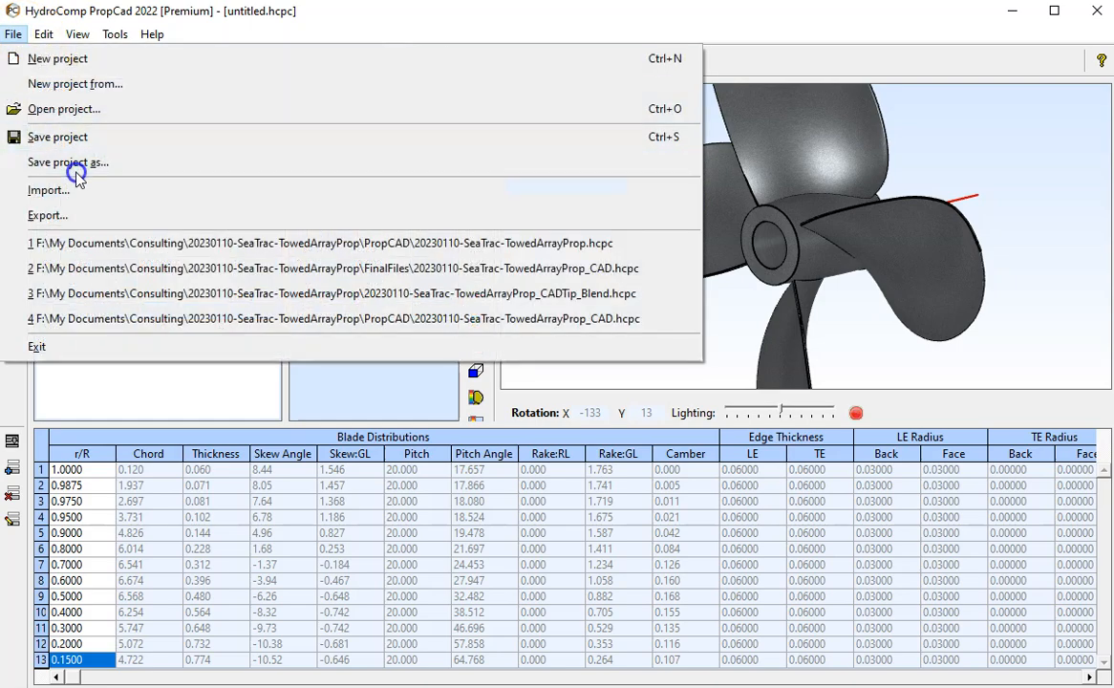
pyautogui.click(68, 161)
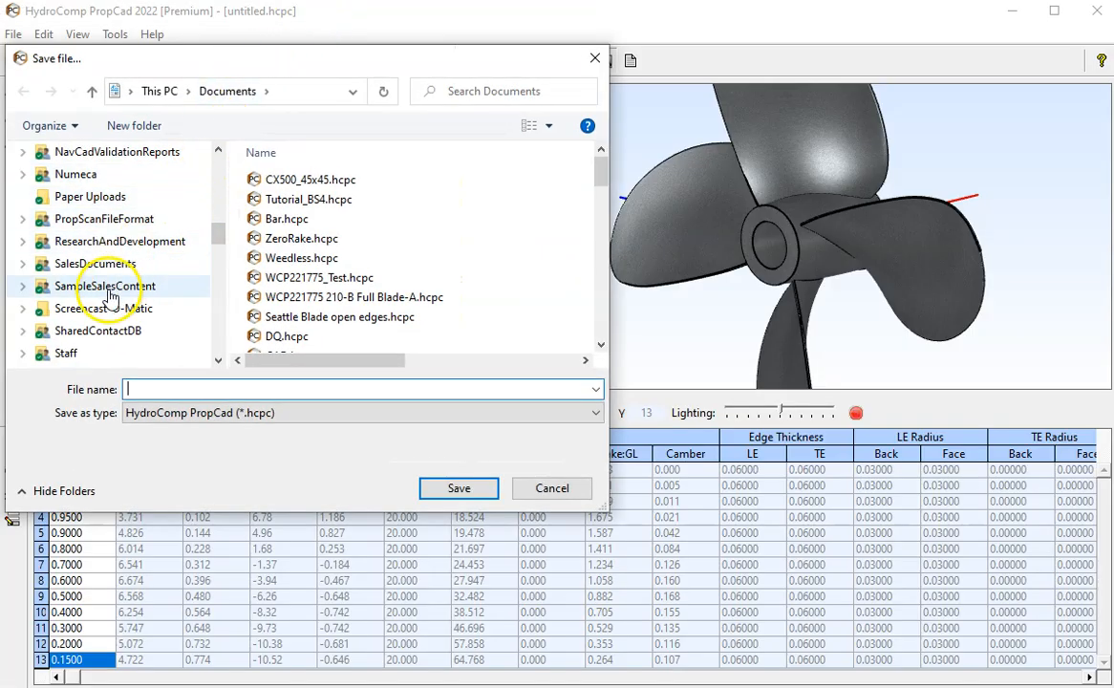
pyautogui.click(13, 34)
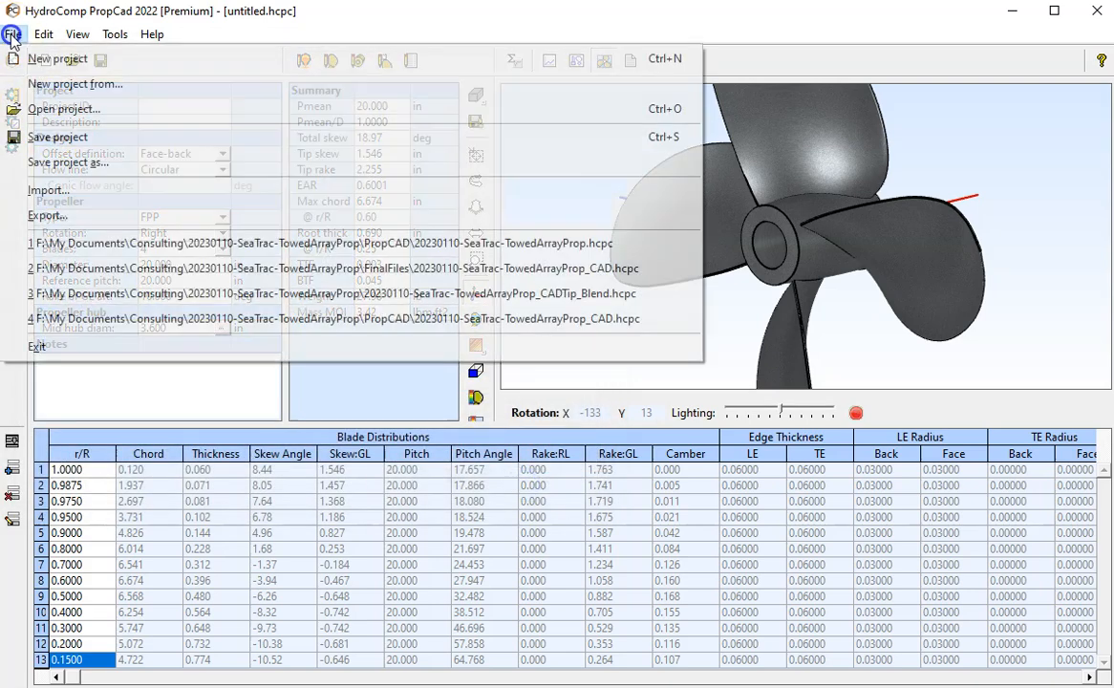
pyautogui.click(47, 215)
pyautogui.write('EXAMP')
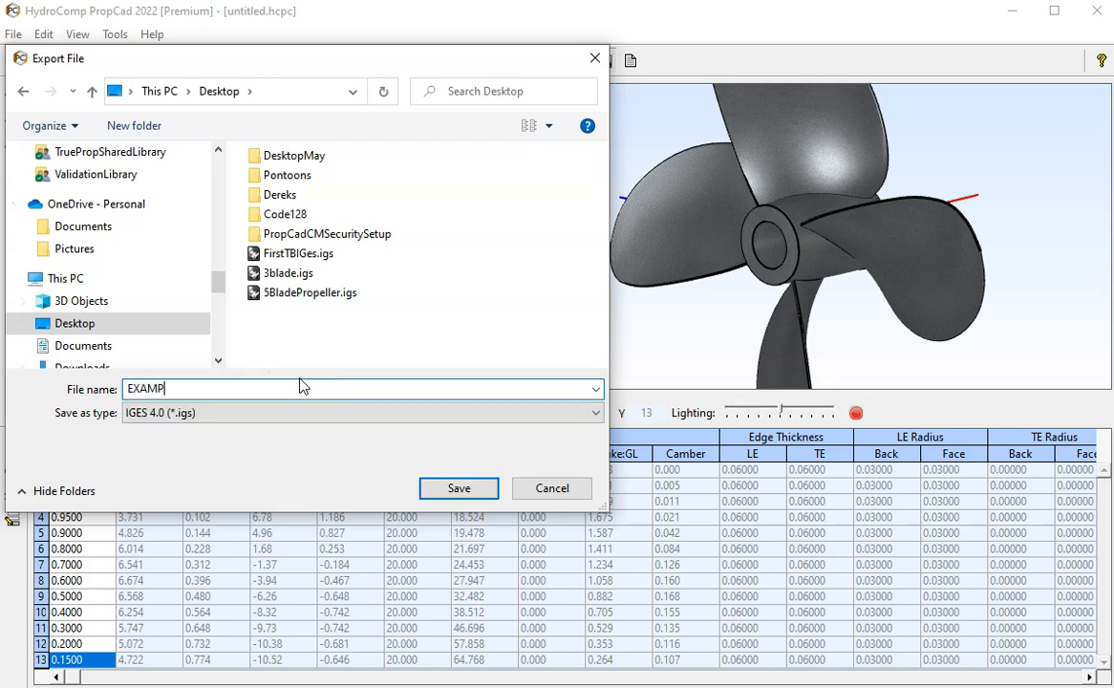
pyautogui.write('LE_')
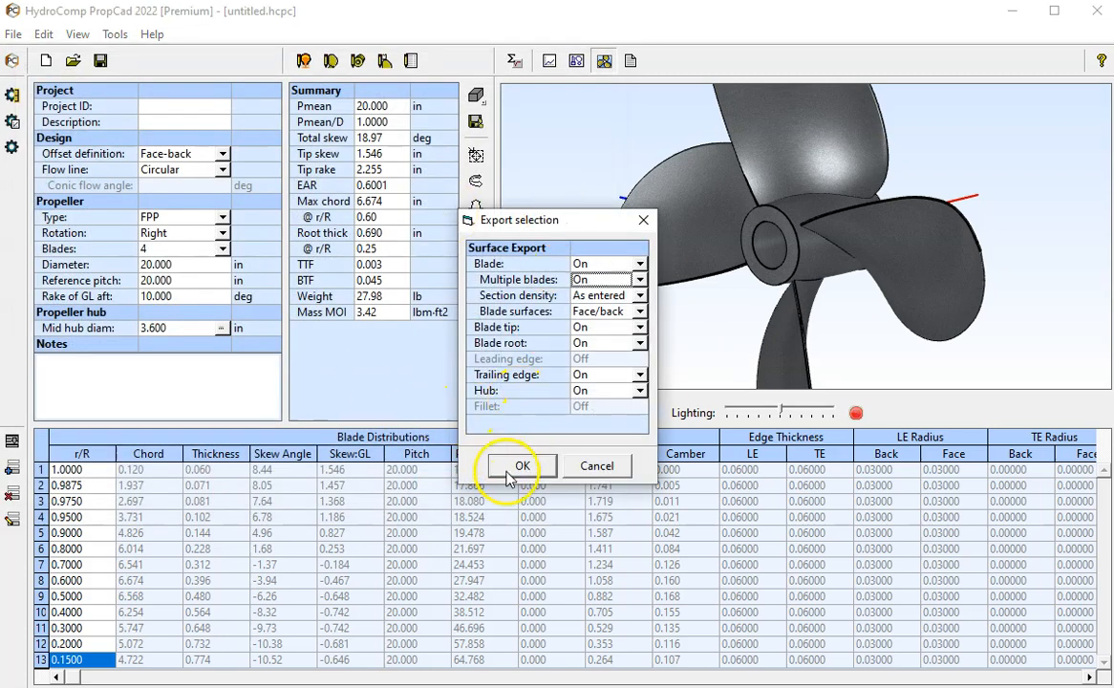
pyautogui.click(521, 465)
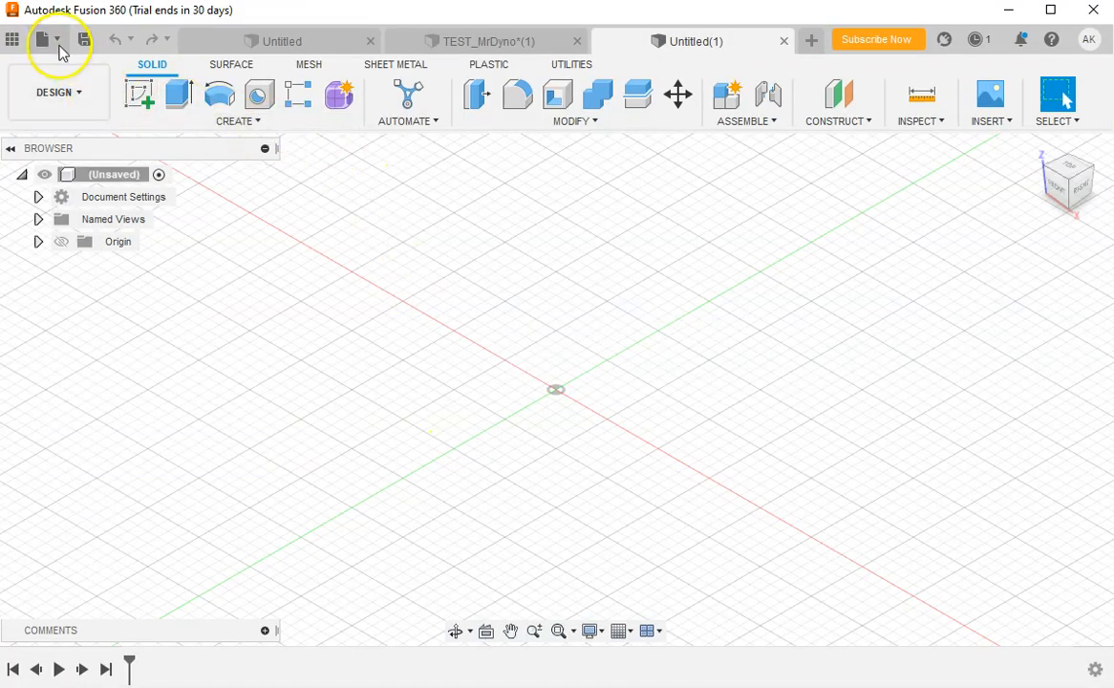
# Open EXAMPLE_PROP.igs from the Desktop in Fusion 360.
pyautogui.click(43, 38)
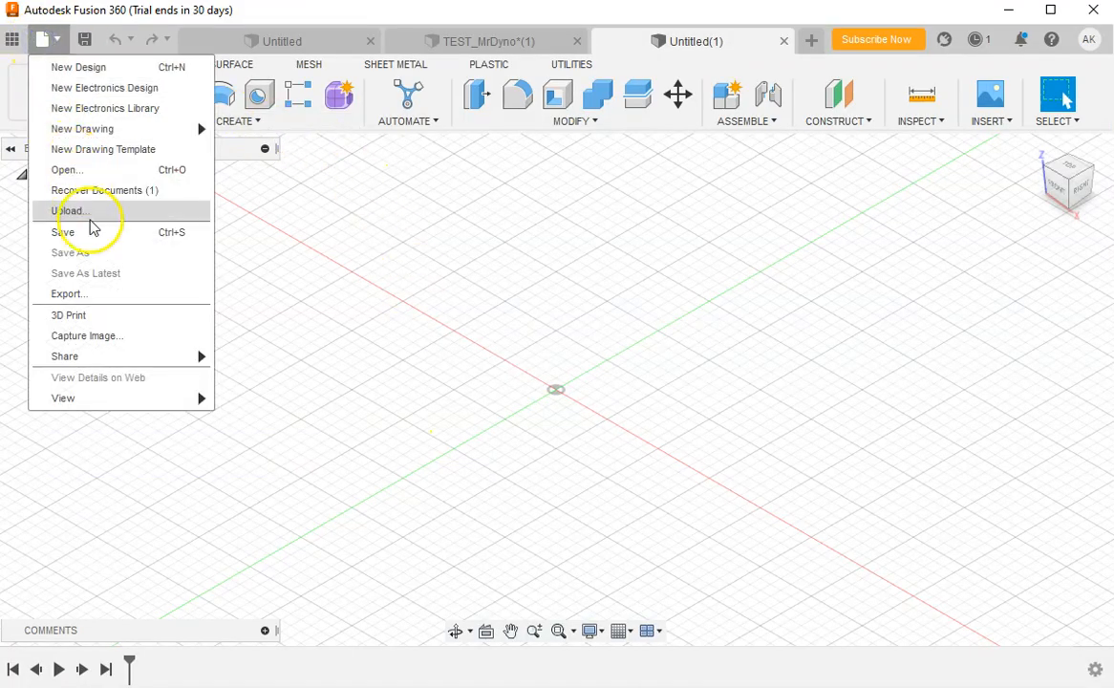
pyautogui.click(66, 169)
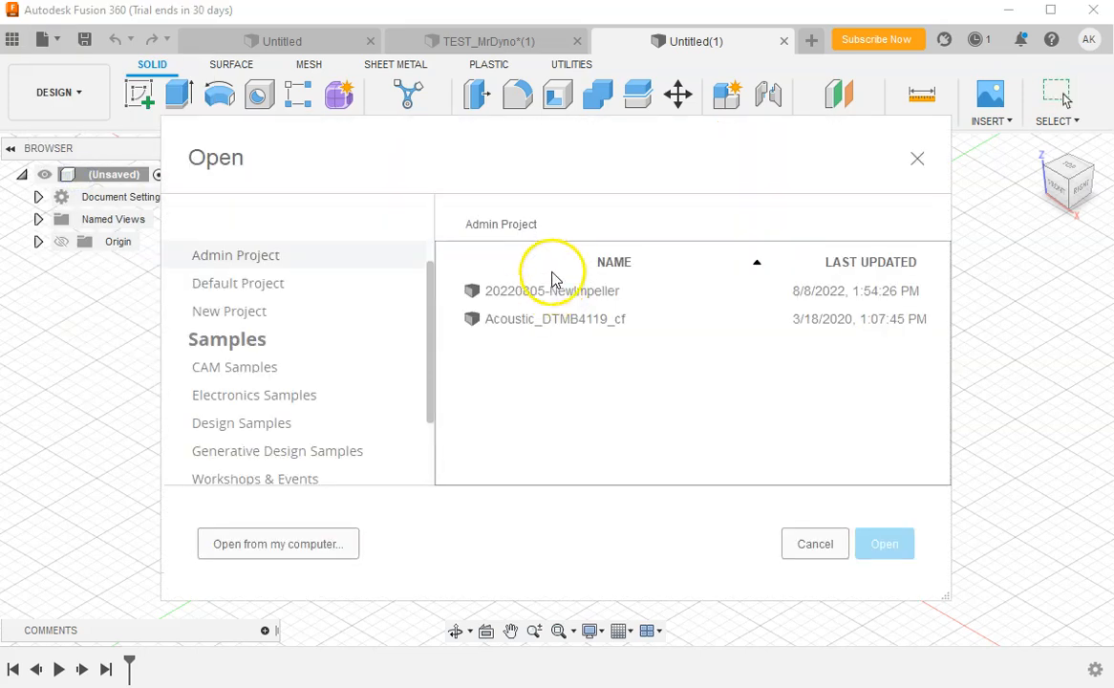
pyautogui.click(814, 544)
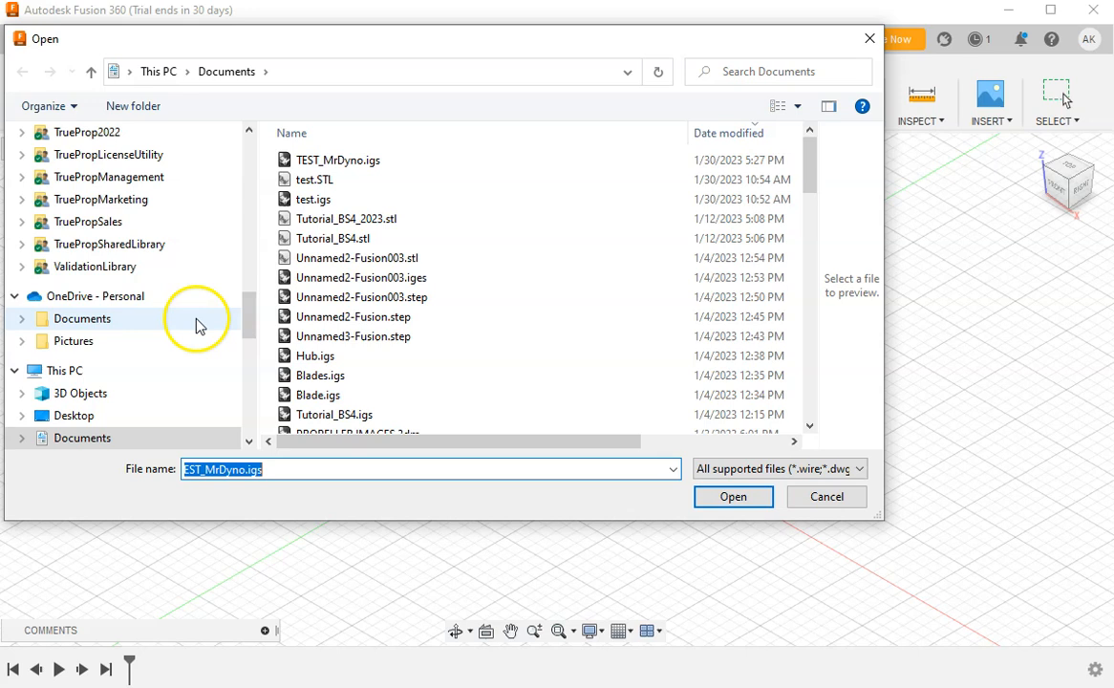
pyautogui.click(74, 415)
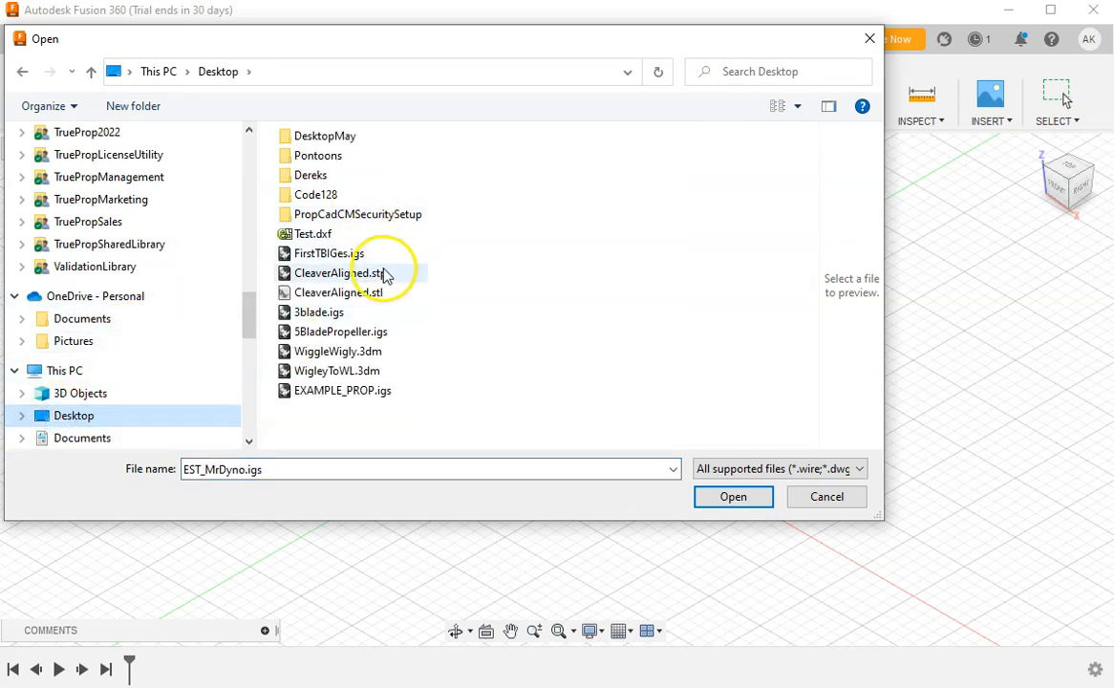
pyautogui.click(342, 390)
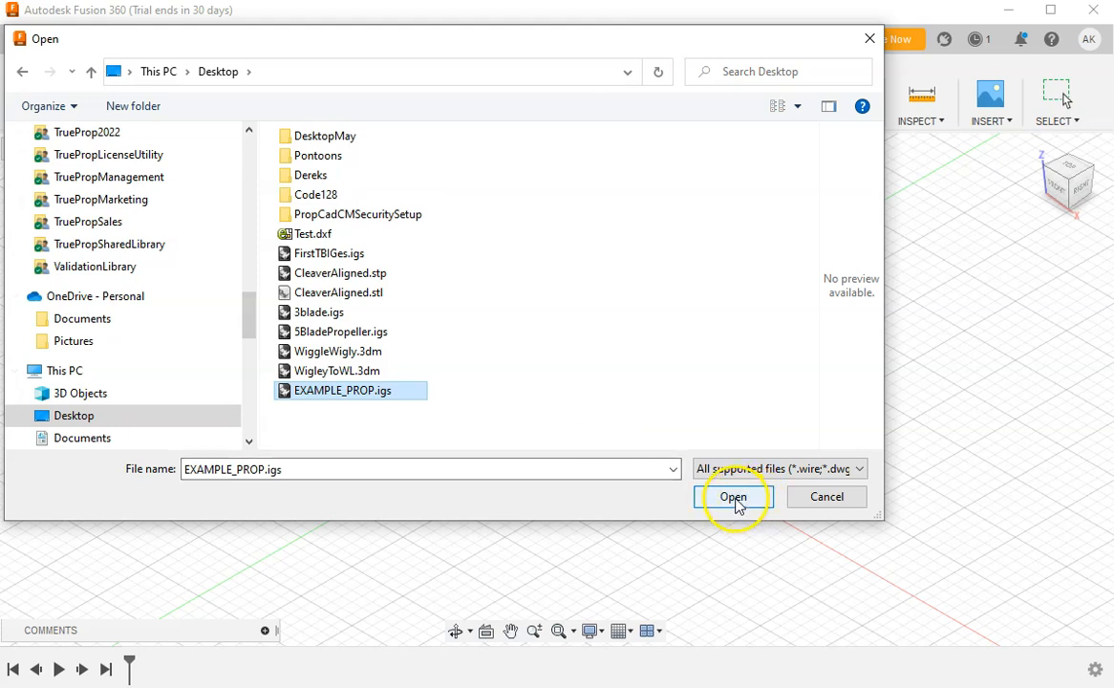
pyautogui.click(733, 496)
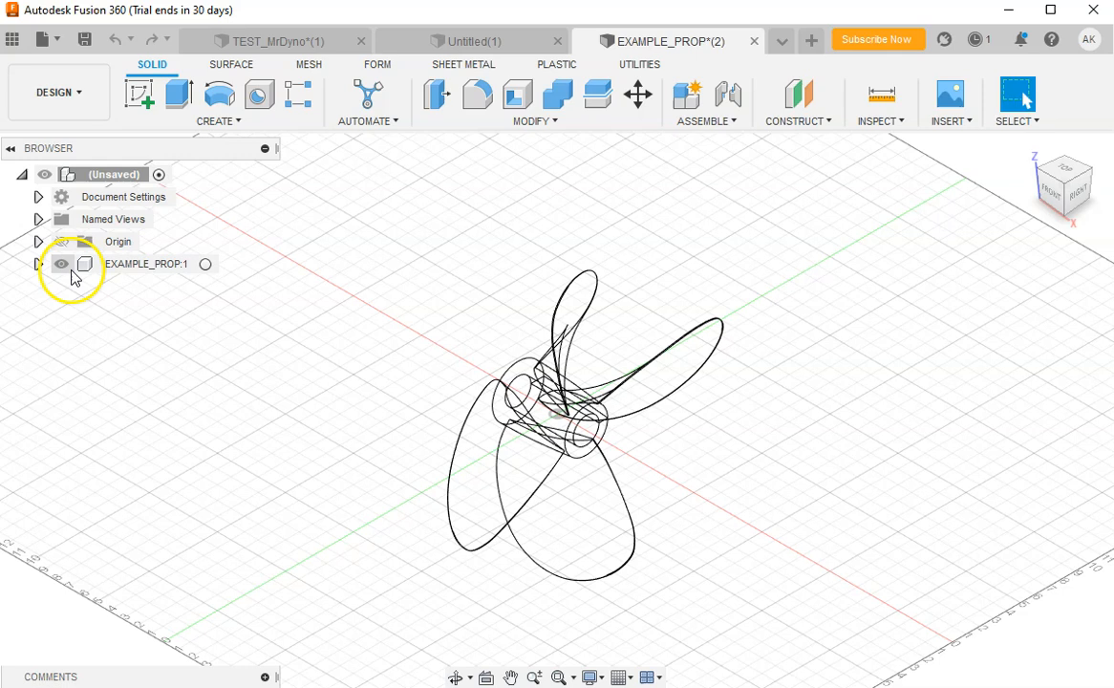
# Expand EXAMPLE_PROP:1 and its Bodies folder, then window-select all 24 propeller surfaces.
pyautogui.click(38, 264)
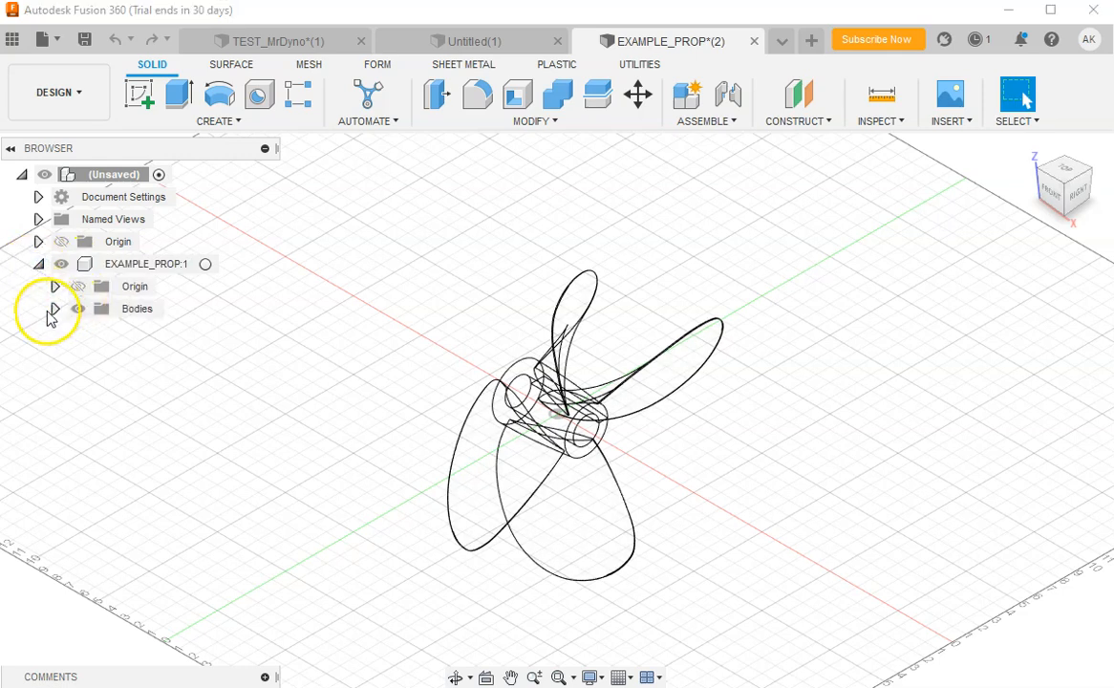
pyautogui.click(55, 308)
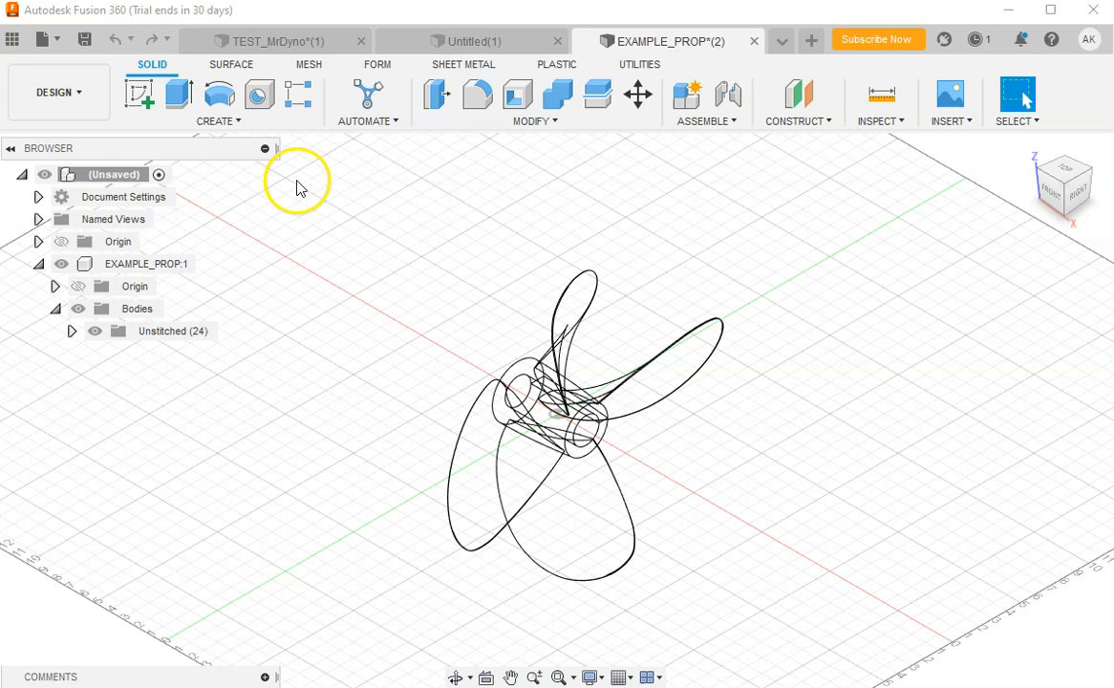
pyautogui.moveTo(298, 191); pyautogui.dragTo(849, 628)
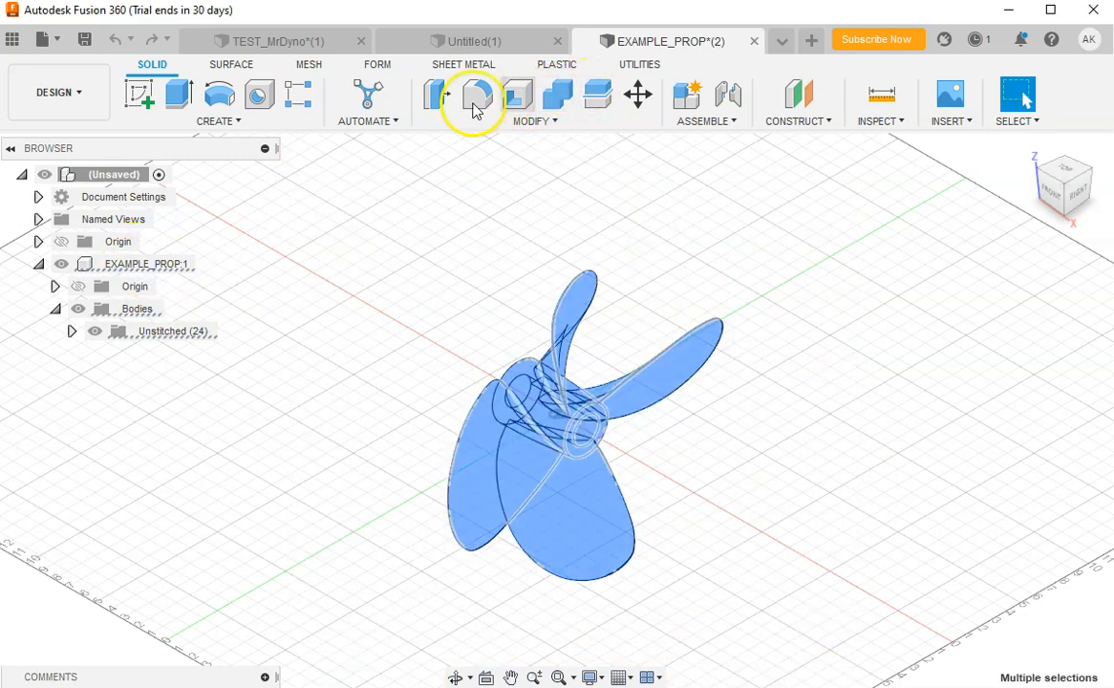
# Stitch the surfaces at the maximum 0.394 in tolerance, producing Body25 through Body29.
pyautogui.click(232, 64)
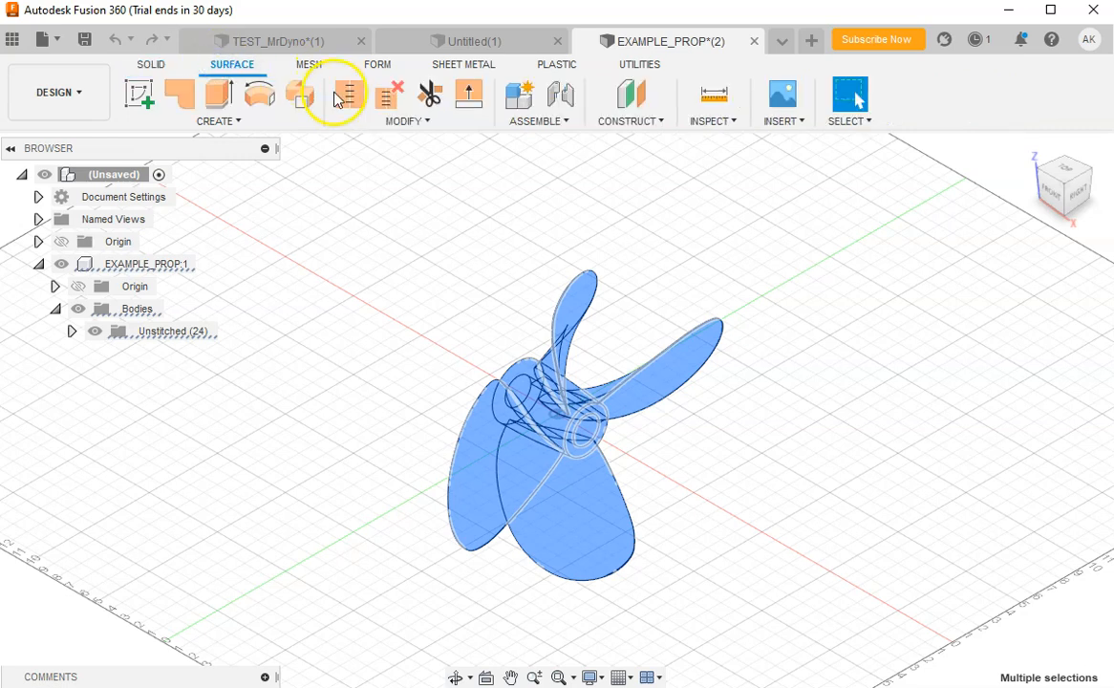
pyautogui.click(350, 96)
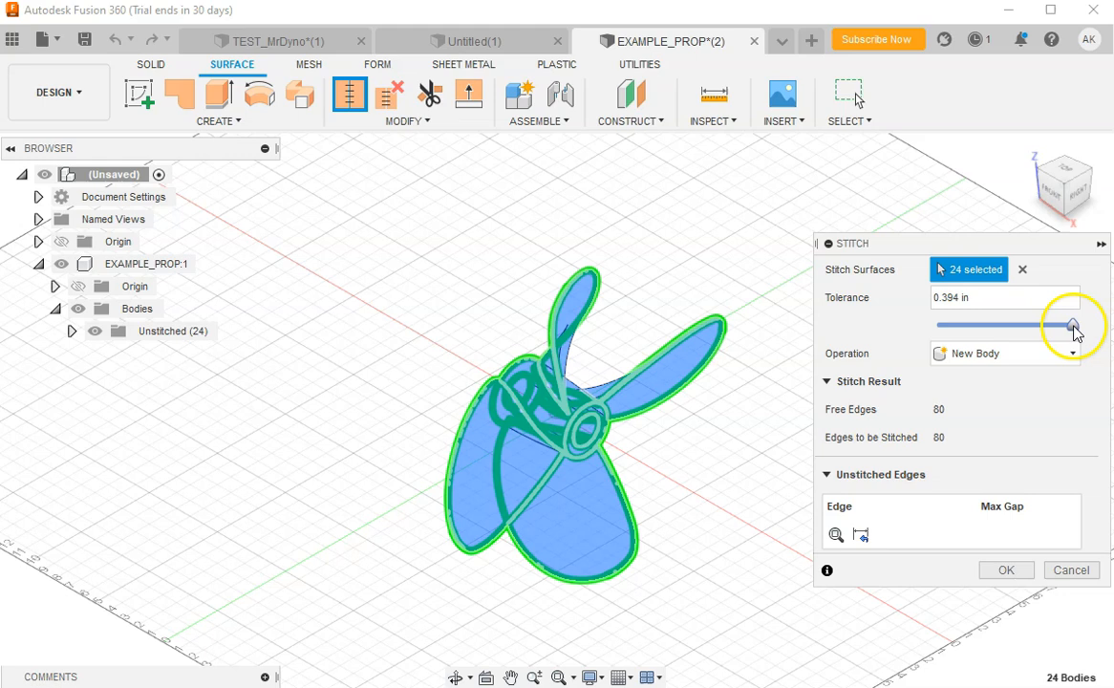
pyautogui.moveTo(1072, 326); pyautogui.dragTo(935, 325)
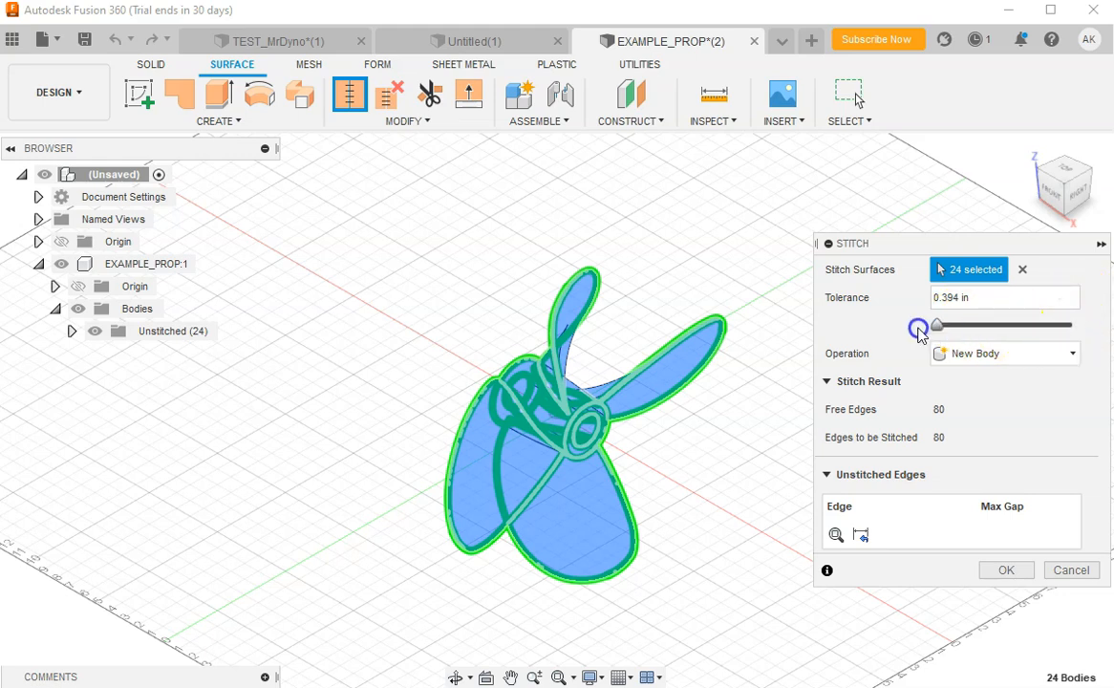
pyautogui.moveTo(934, 326); pyautogui.dragTo(940, 326)
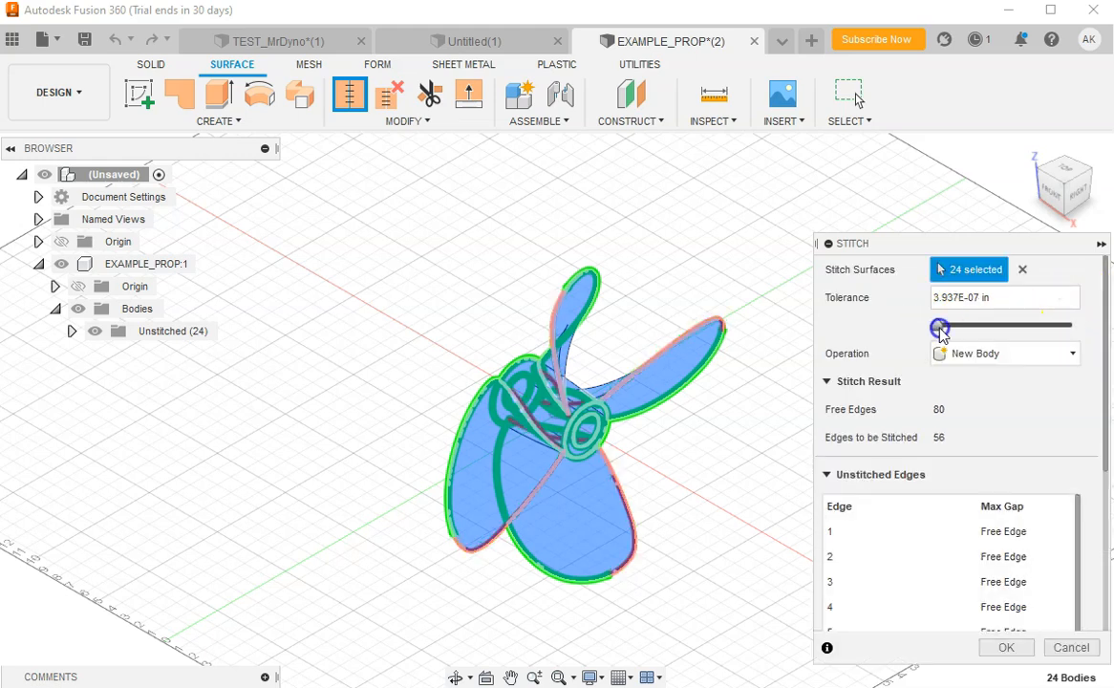
pyautogui.moveTo(941, 325); pyautogui.dragTo(1070, 324)
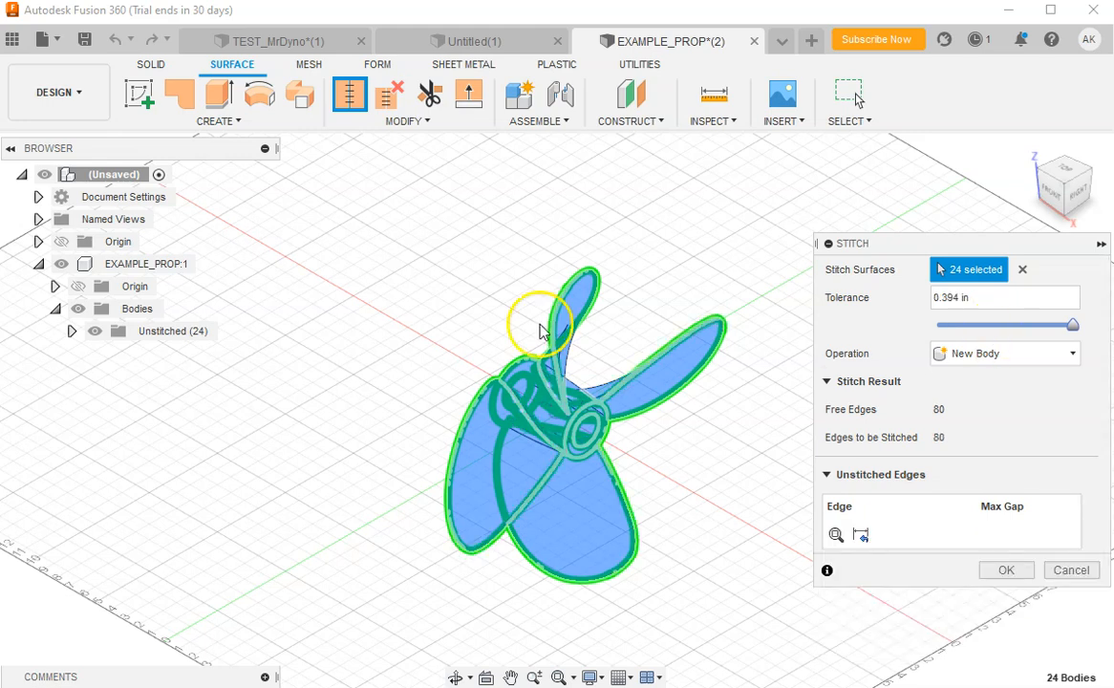
pyautogui.moveTo(785, 548)
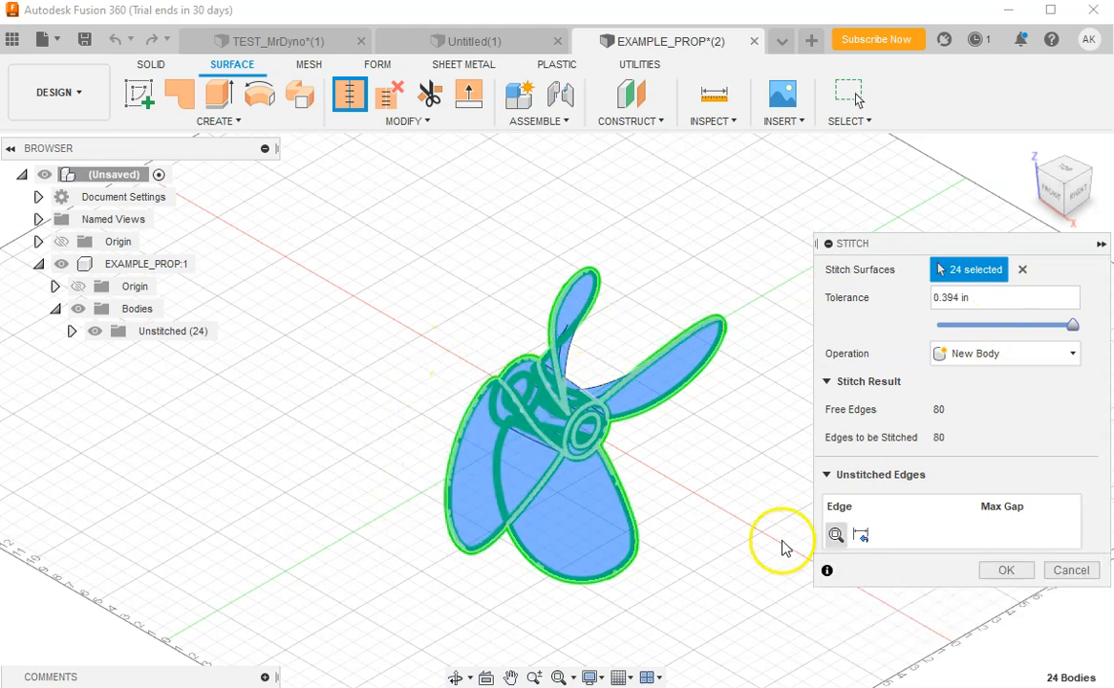
pyautogui.click(1005, 570)
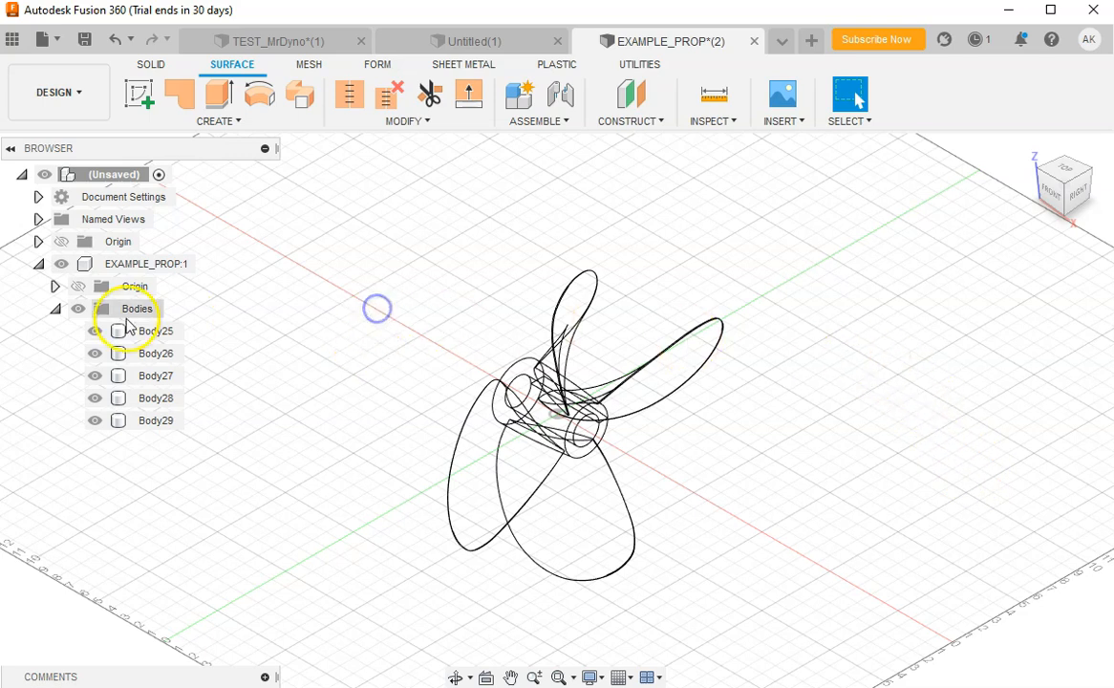
# Start a Combine join of Body25 through Body29 from the Solid tab.
pyautogui.click(156, 352)
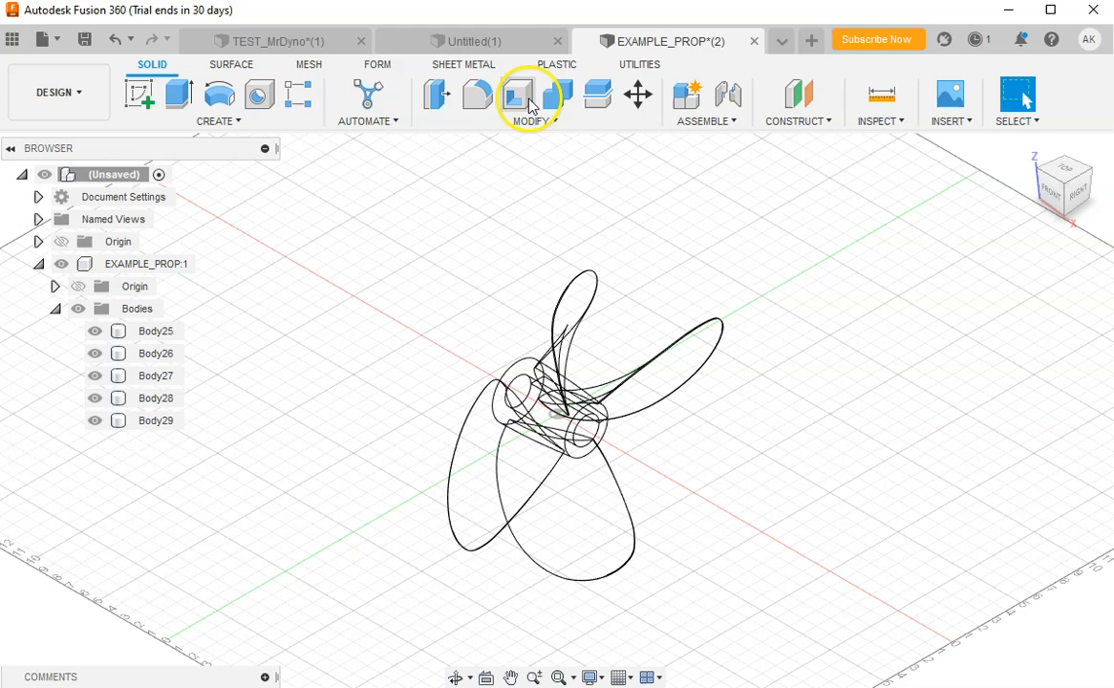
pyautogui.moveTo(569, 93)
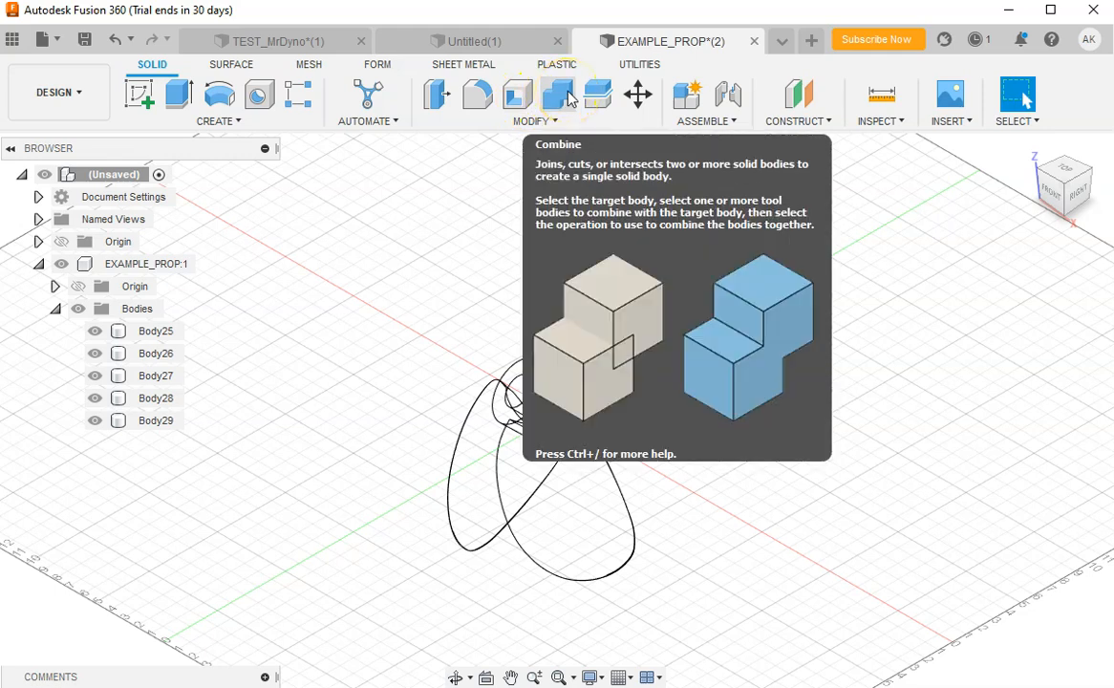
pyautogui.click(557, 94)
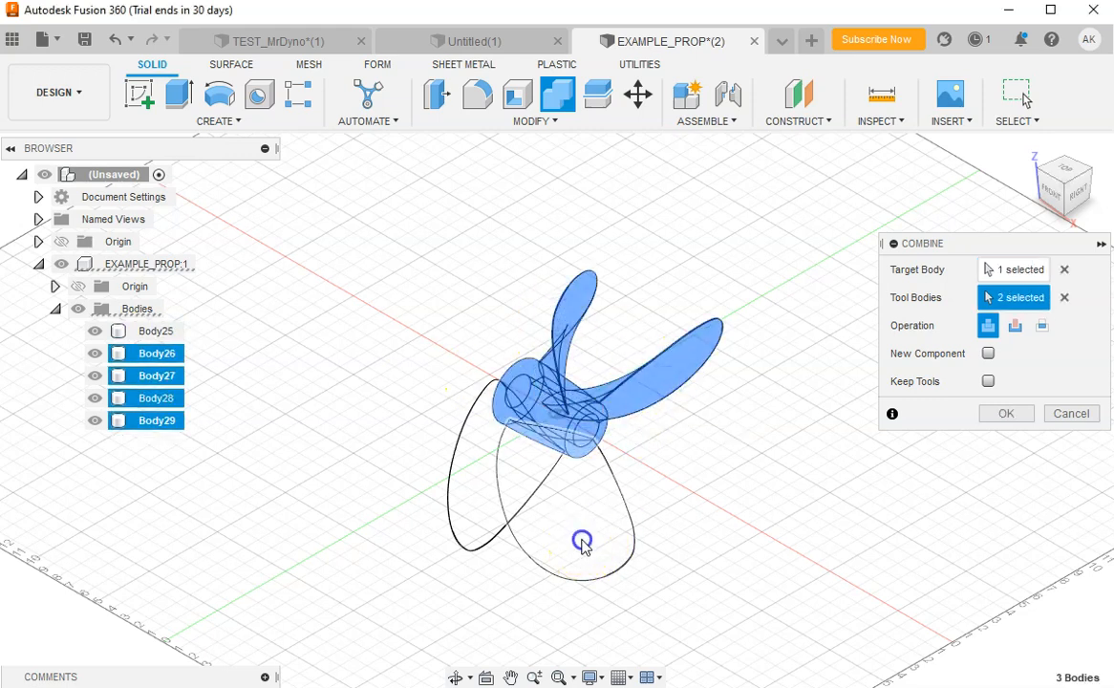
pyautogui.click(1005, 413)
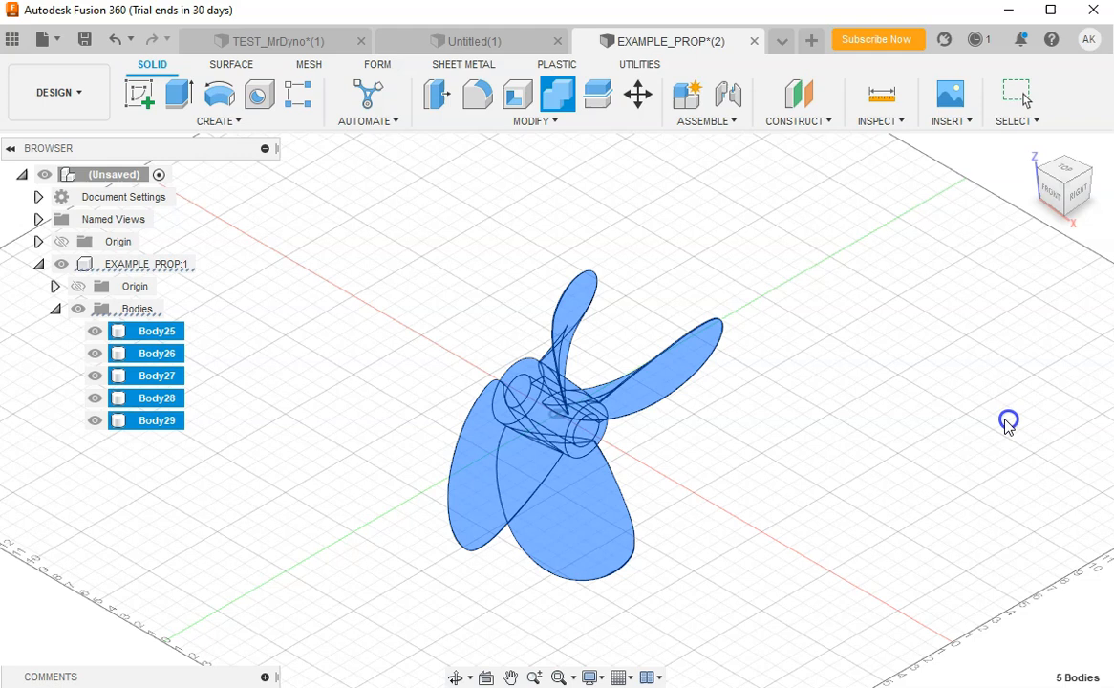